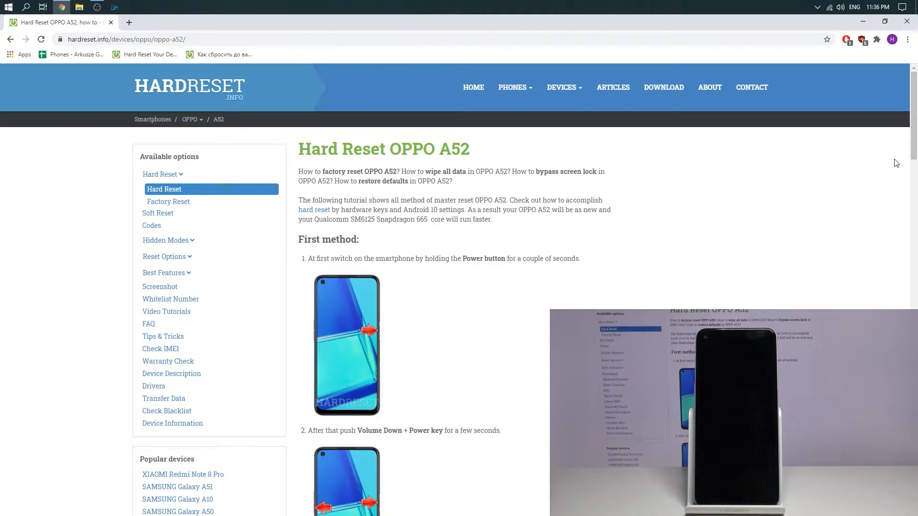
mouse_move(14, 22)
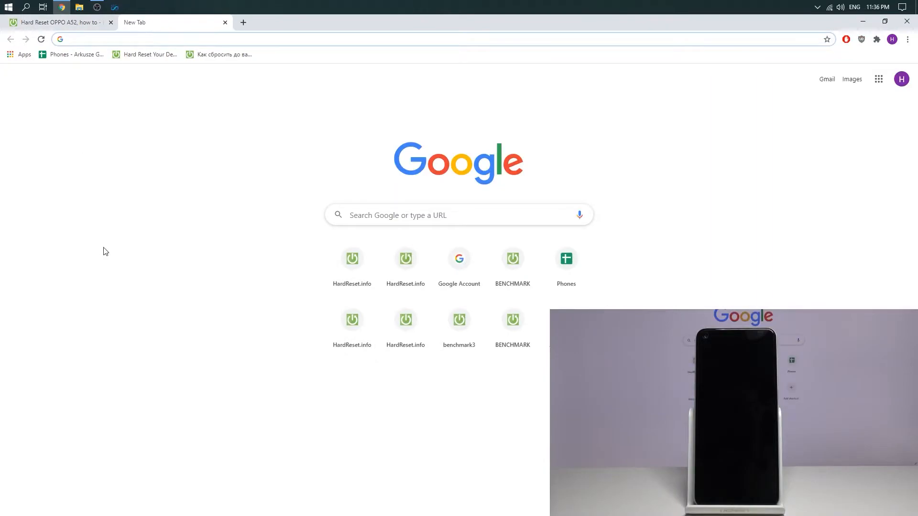
mouse_move(902, 79)
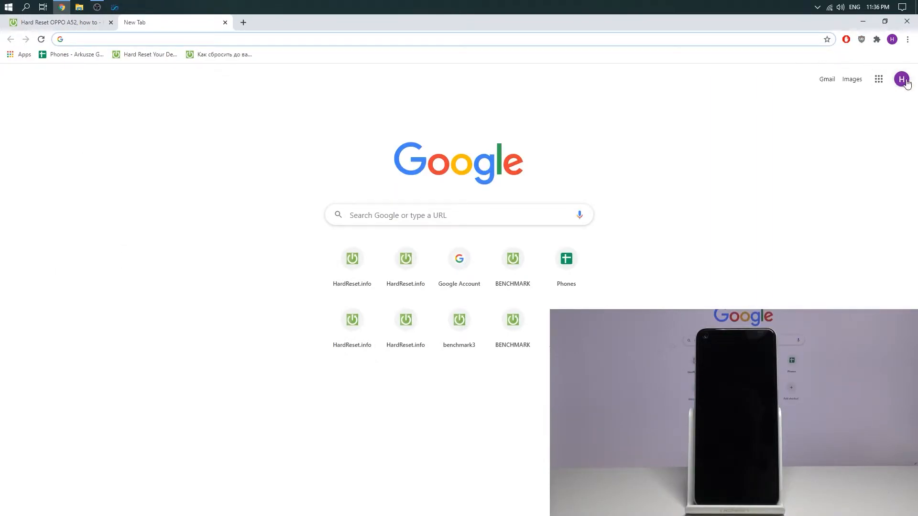
mouse_move(902, 79)
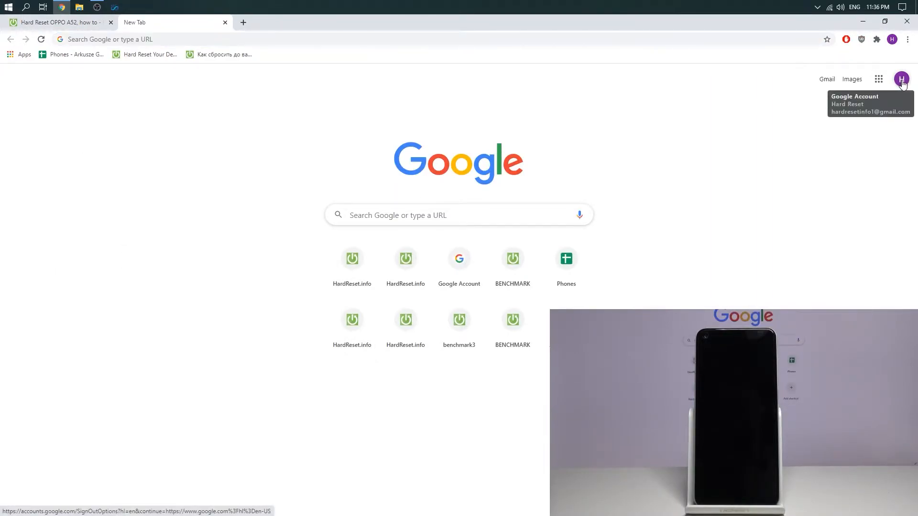
Open 'Manage your Google Account' from the profile avatar menu
left_click(901, 79)
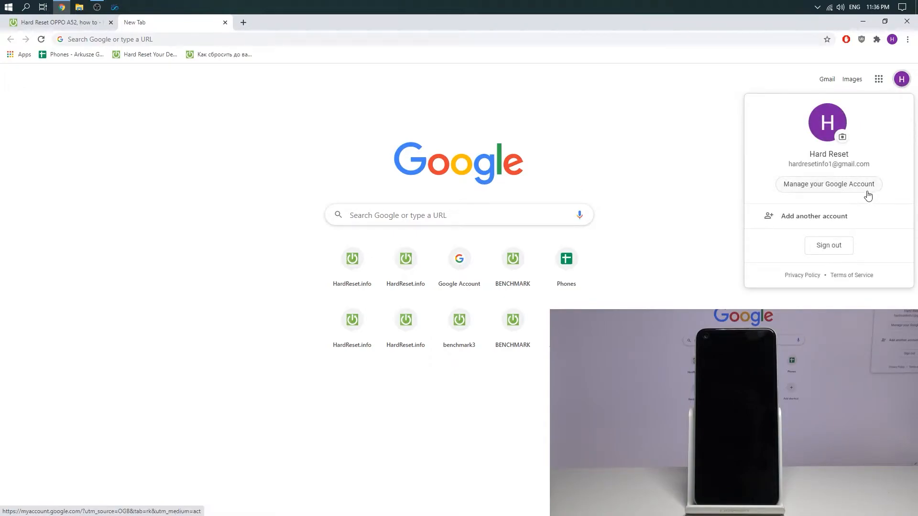
left_click(827, 183)
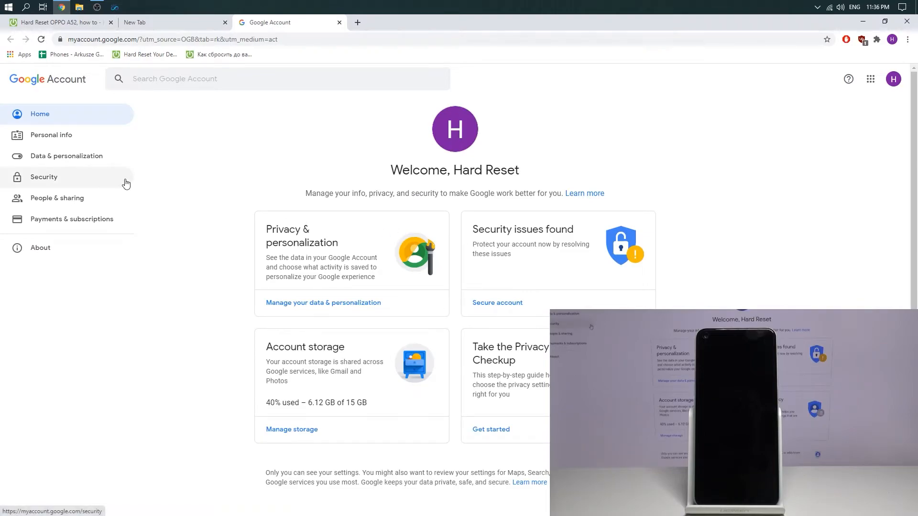
Open Security settings and choose 'Manage devices' under Your devices
left_click(44, 177)
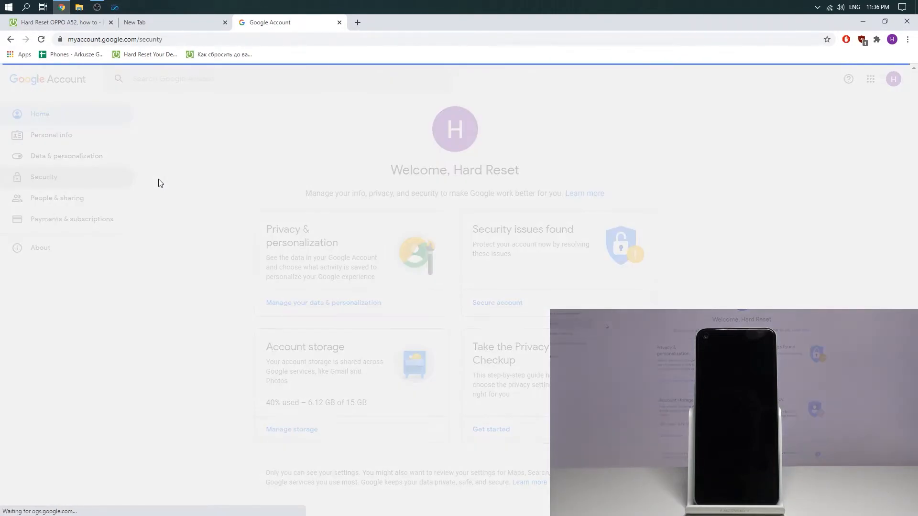
left_click(43, 177)
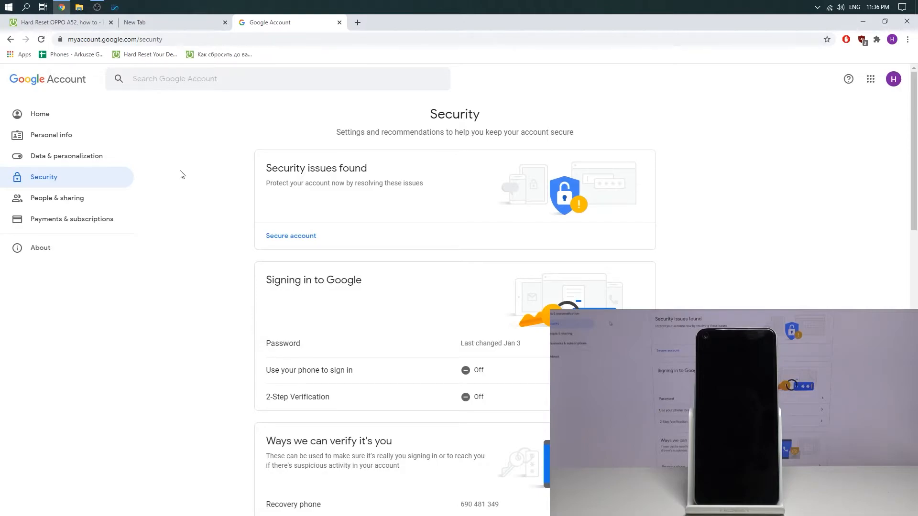
scroll("down", 3)
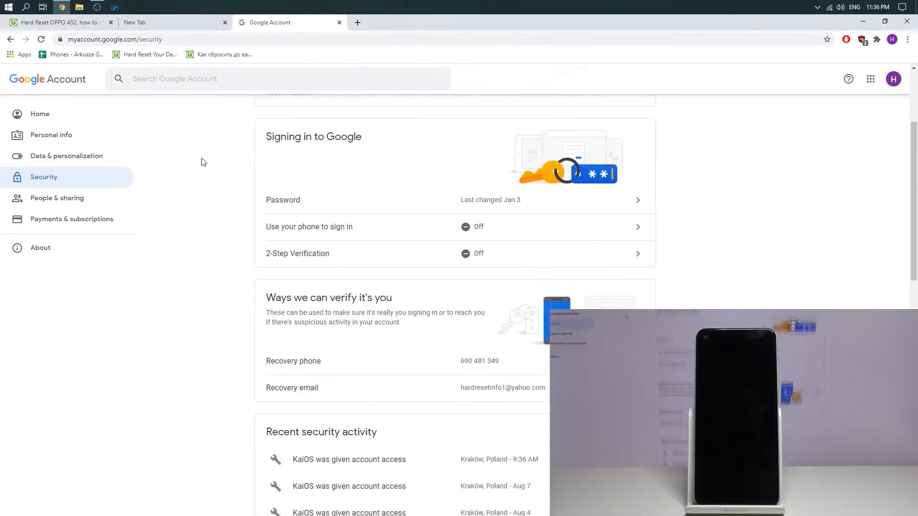
scroll("down", 3)
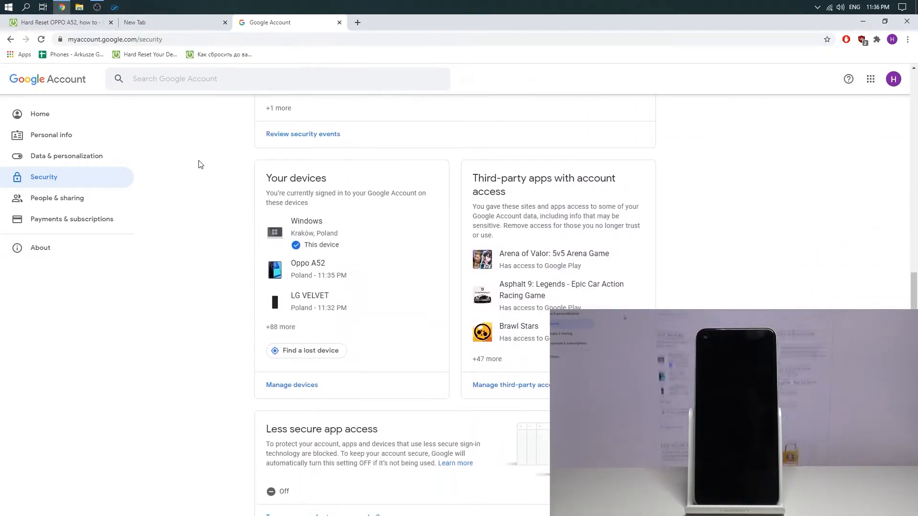
scroll("down", 3)
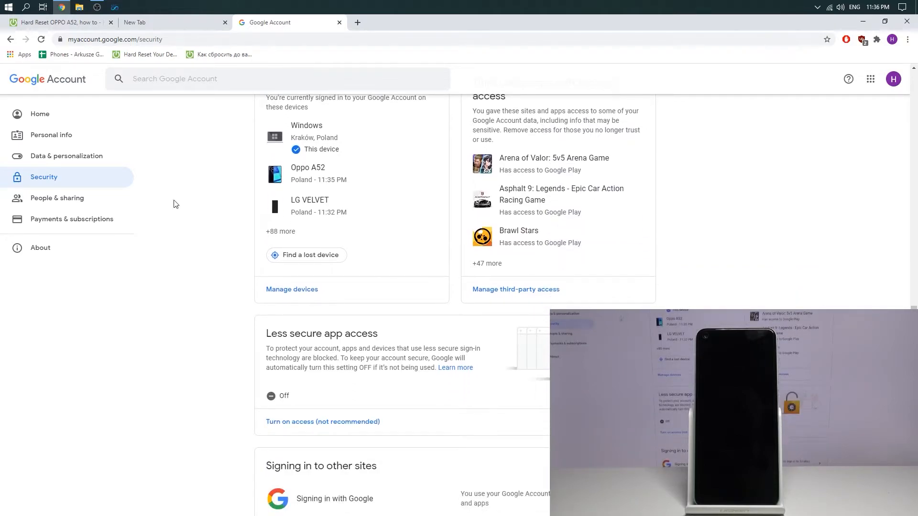
scroll("up", 3)
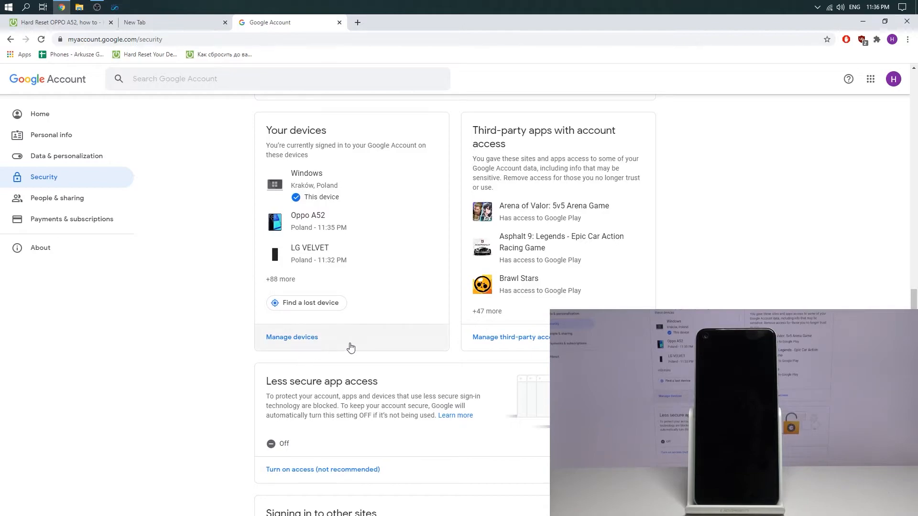
mouse_move(313, 356)
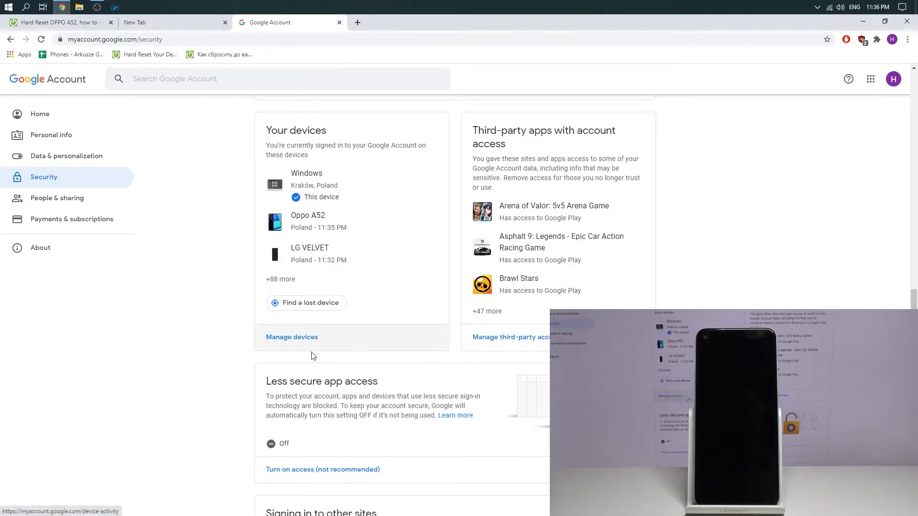
left_click(291, 337)
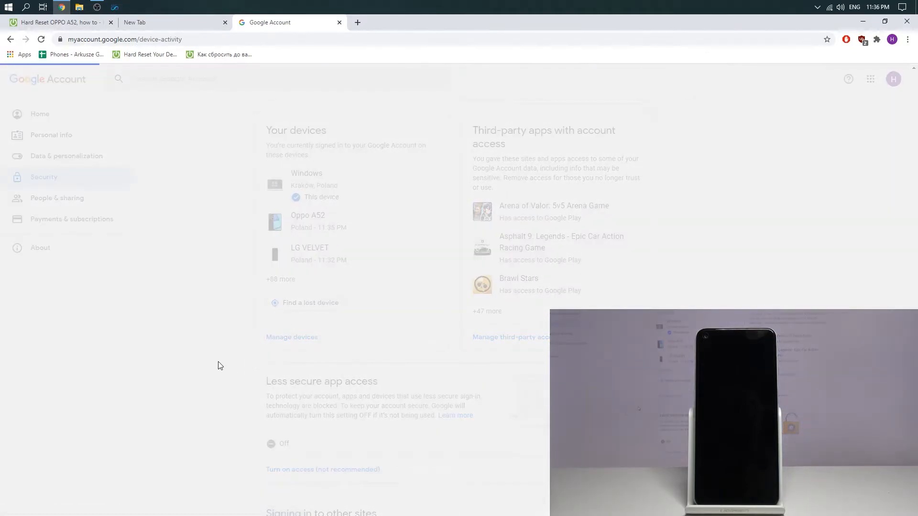
Open the Oppo A52 entry from the signed-in devices list
left_click(292, 337)
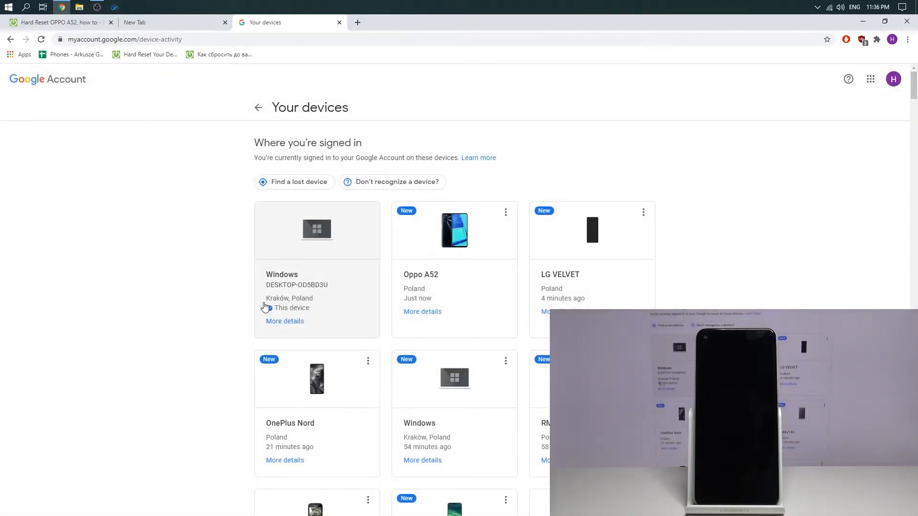
scroll("down", 3)
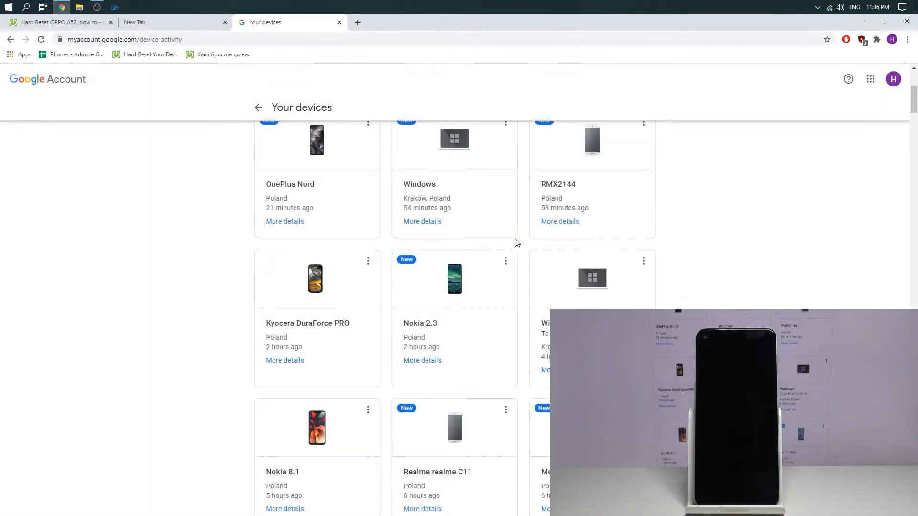
scroll("up", 3)
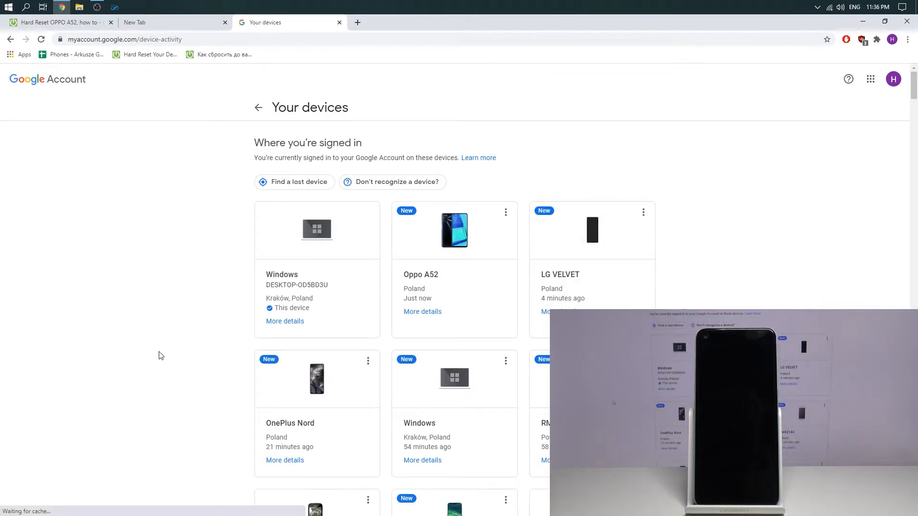
mouse_move(215, 295)
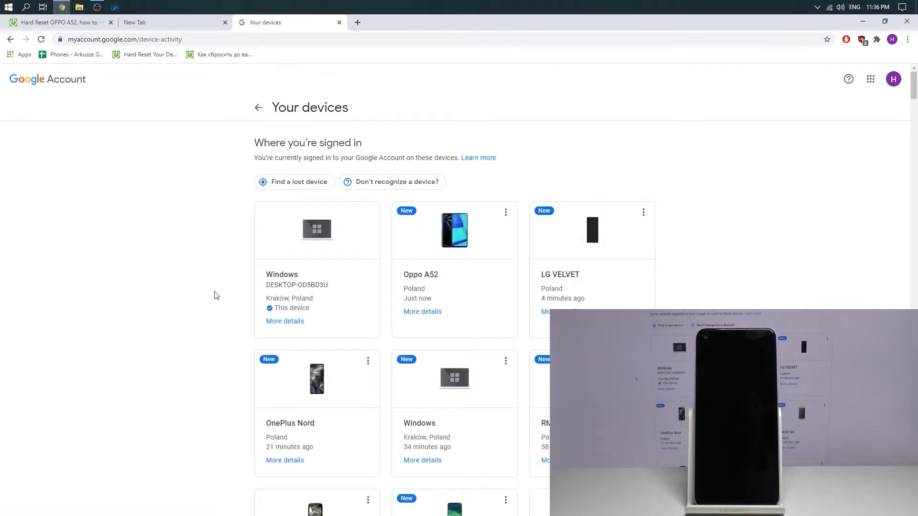
scroll("down", 3)
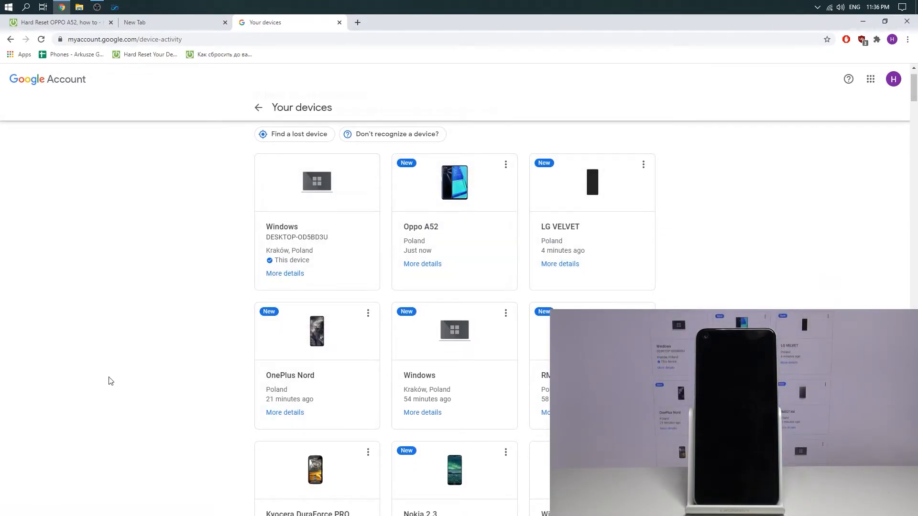
left_click(421, 264)
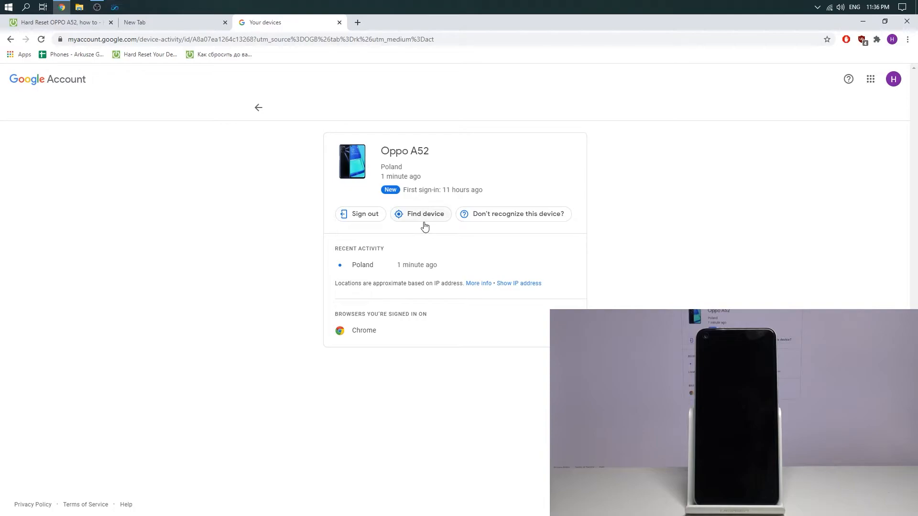
Start Find device for the Oppo A52 and confirm the account password
left_click(425, 214)
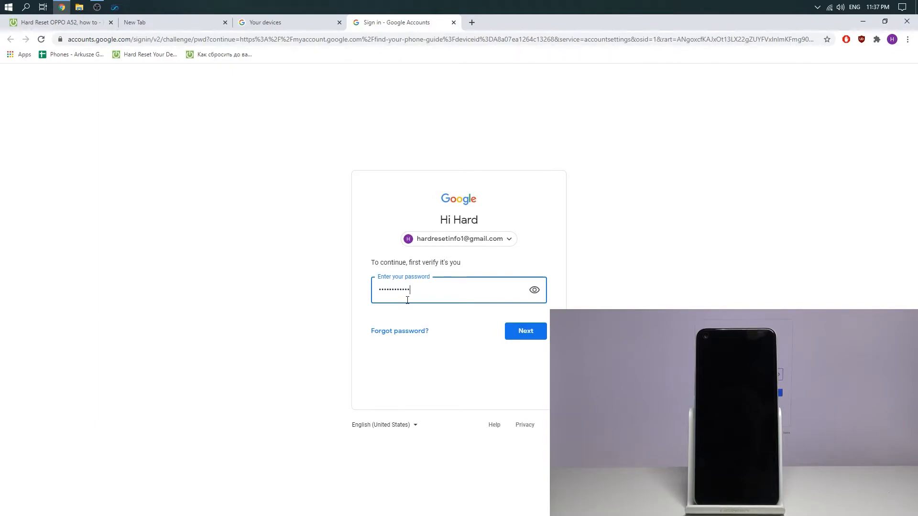
left_click(524, 331)
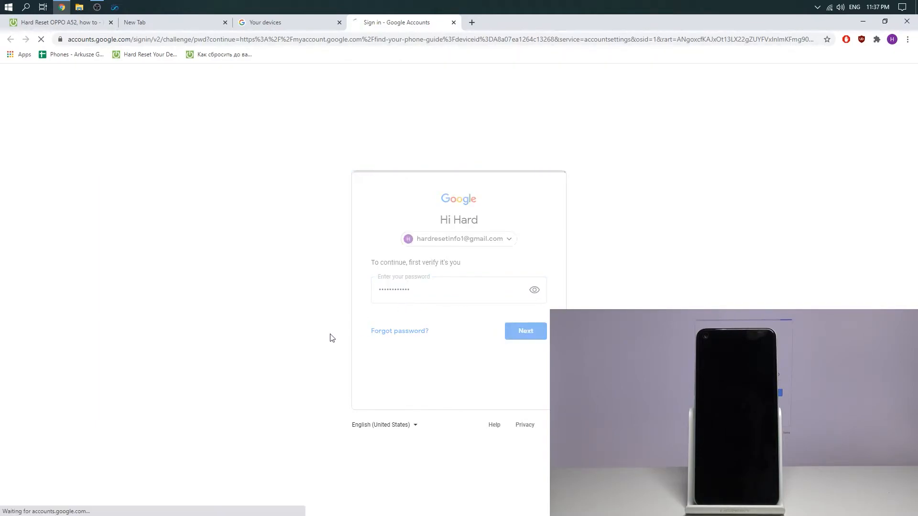
left_click(524, 331)
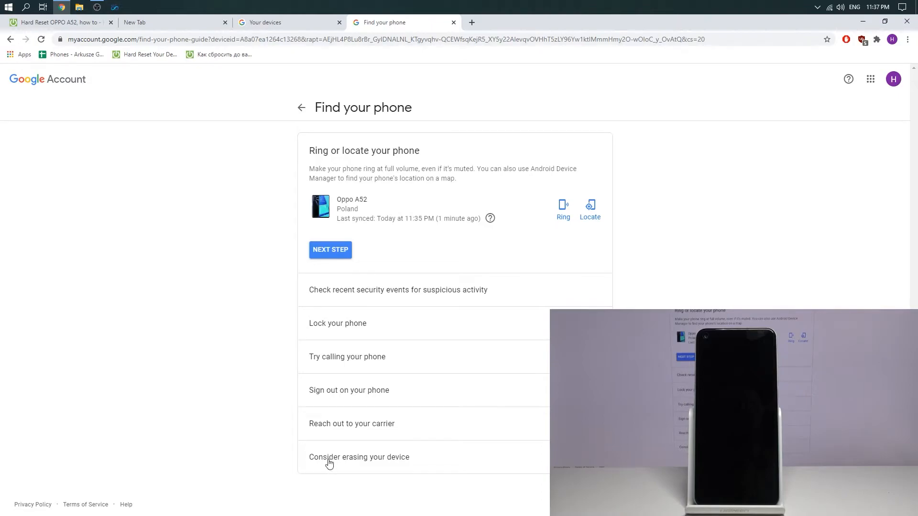
mouse_move(351, 468)
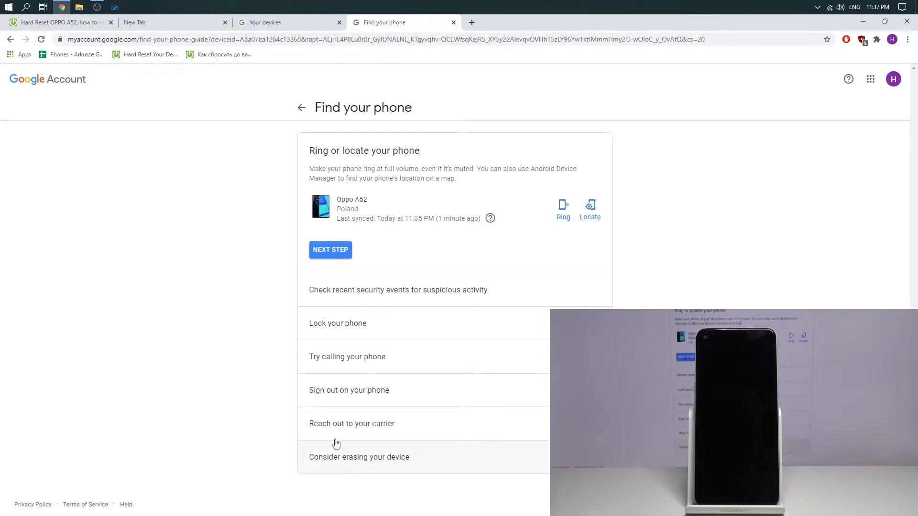
mouse_move(589, 210)
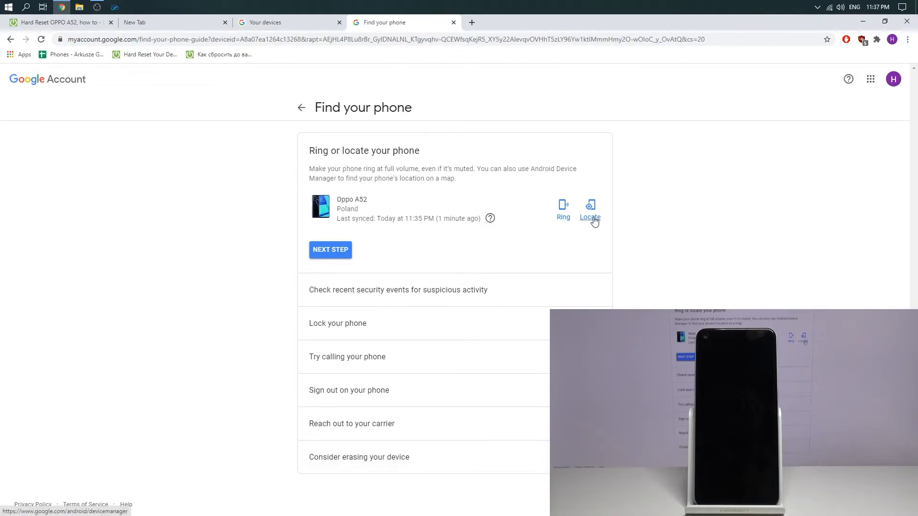
Locate the Oppo A52 on a Find My Device map
left_click(589, 208)
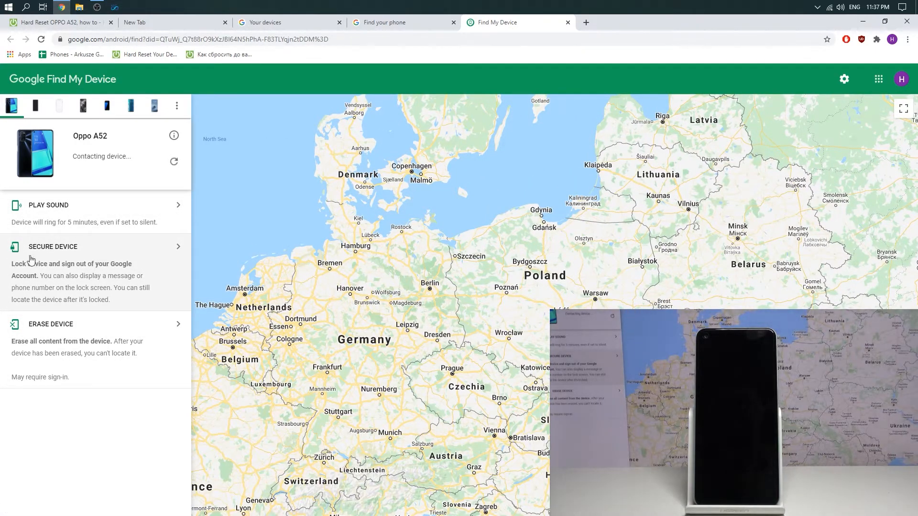
Switch between the guide and map tabs, then close Find My Device
left_click(387, 22)
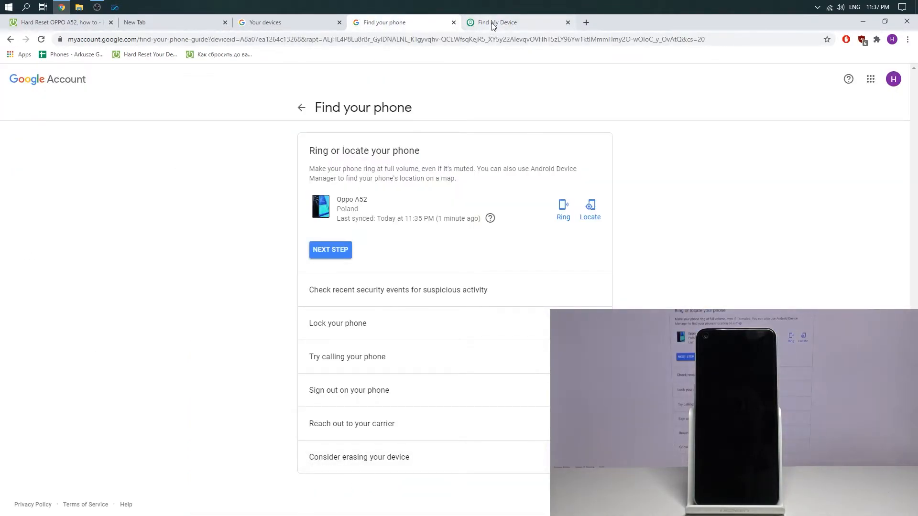
left_click(518, 23)
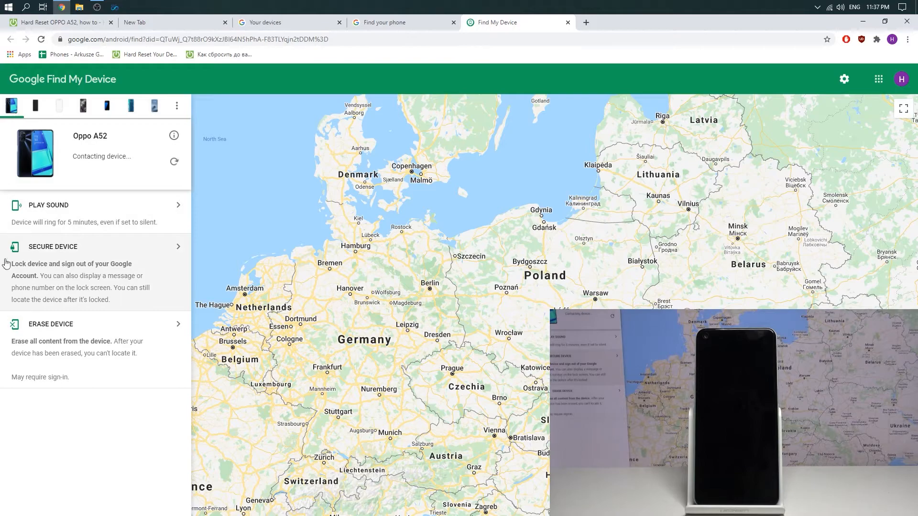
mouse_move(52, 245)
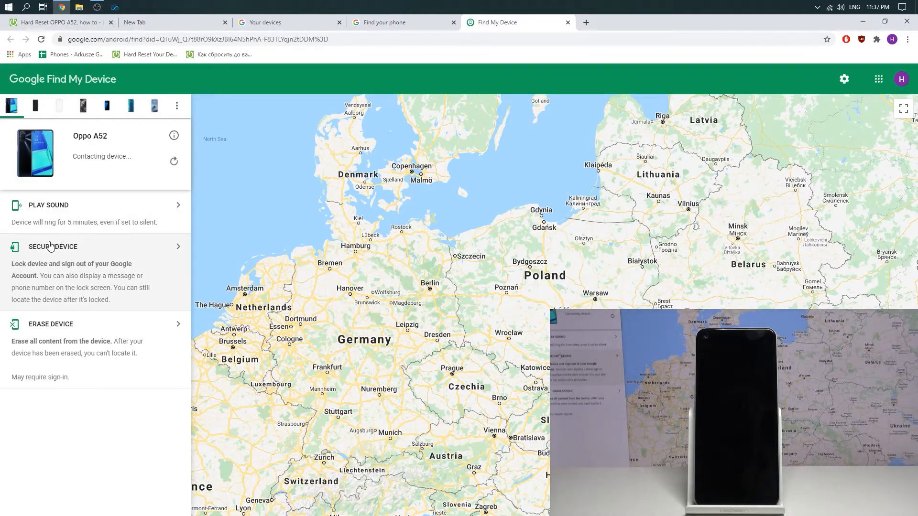
mouse_move(135, 264)
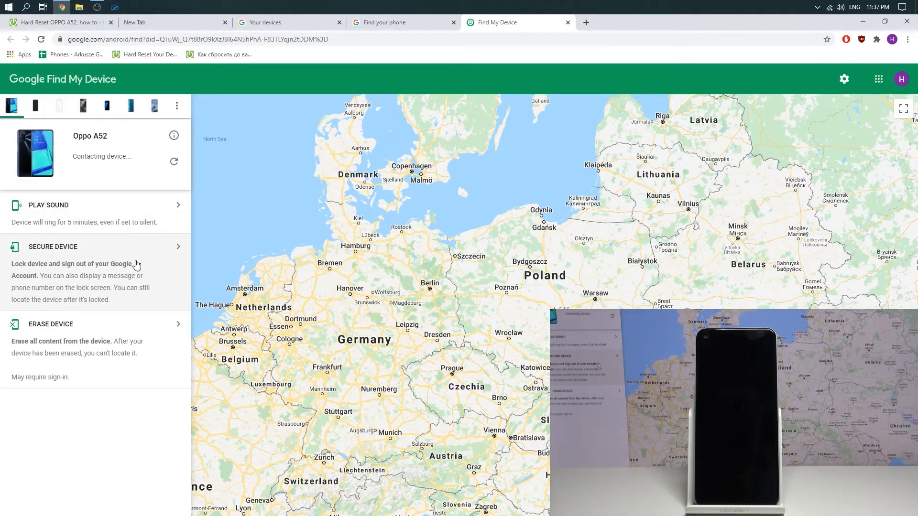
mouse_move(304, 205)
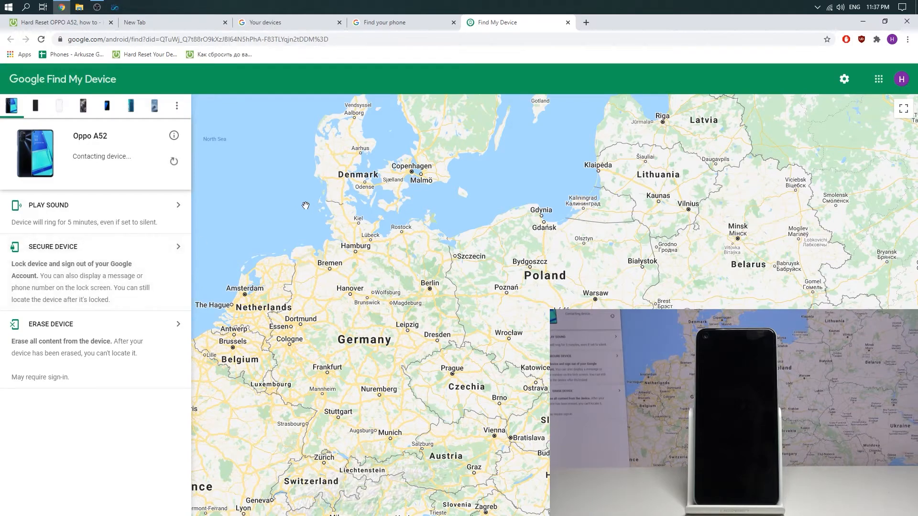
mouse_move(58, 291)
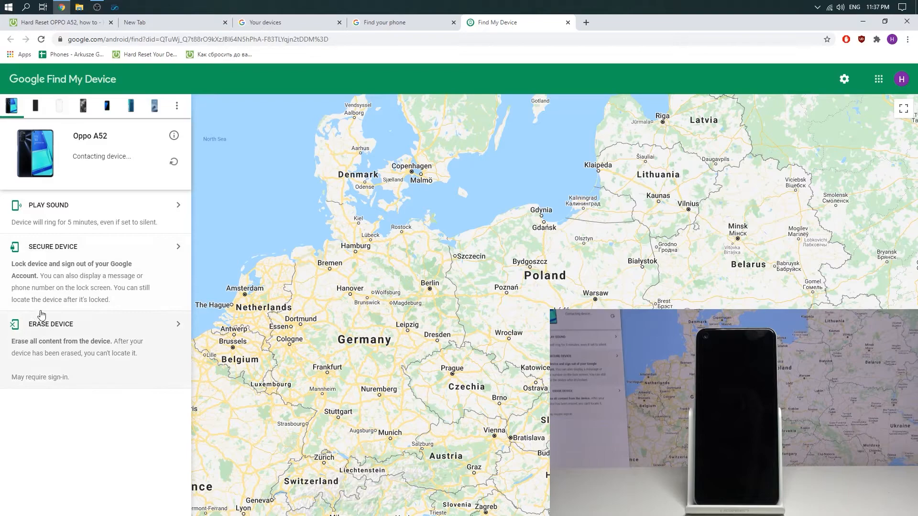
mouse_move(113, 307)
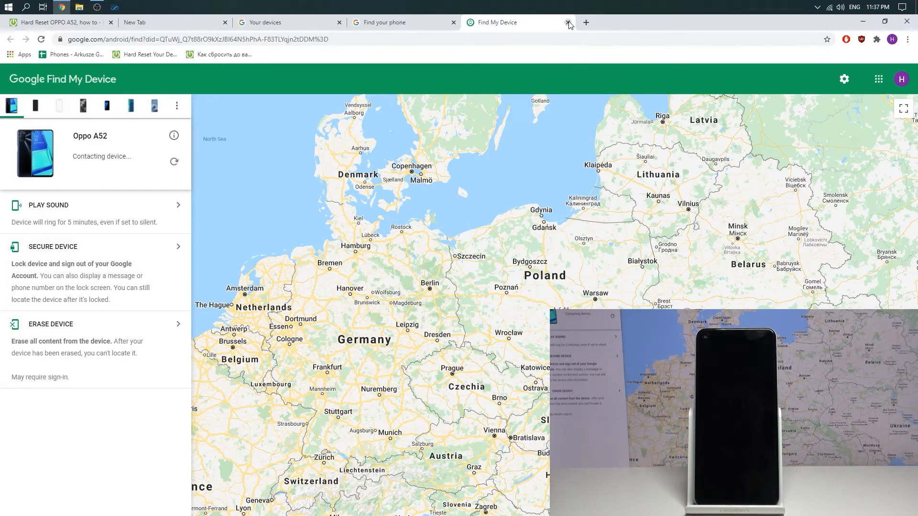
left_click(567, 23)
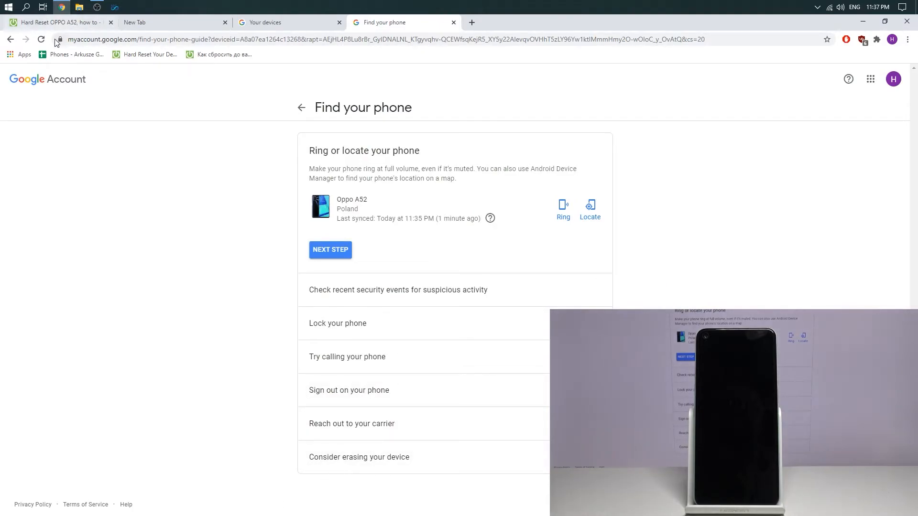
Reload the guide and confirm 'Yes, Erase' to wipe all data on the Oppo A52
left_click(40, 39)
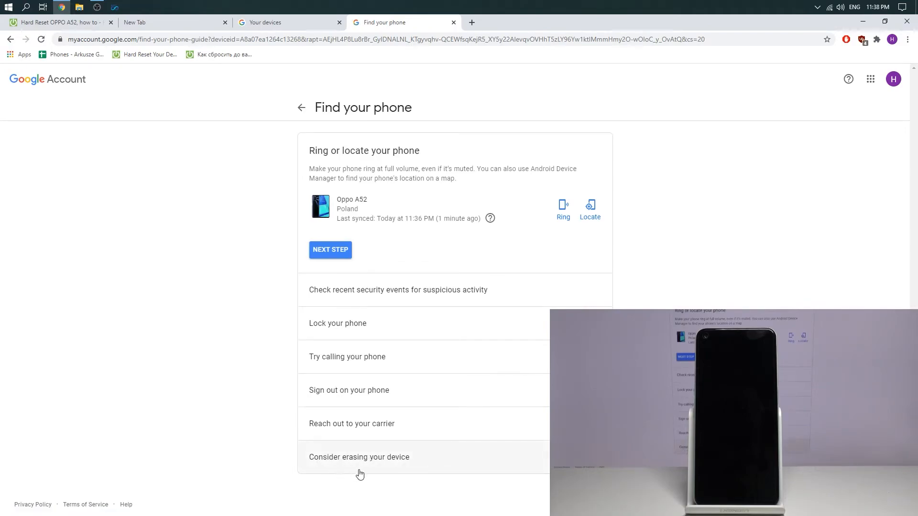
left_click(359, 456)
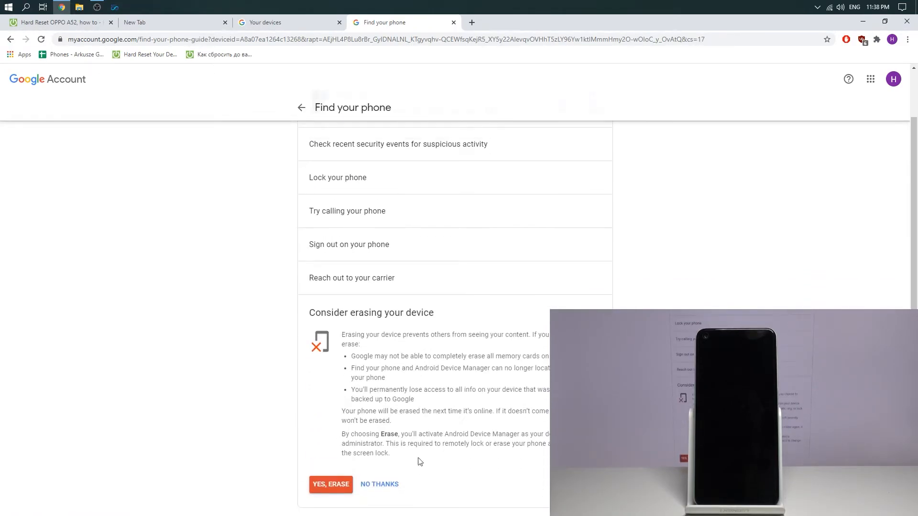
left_click(331, 485)
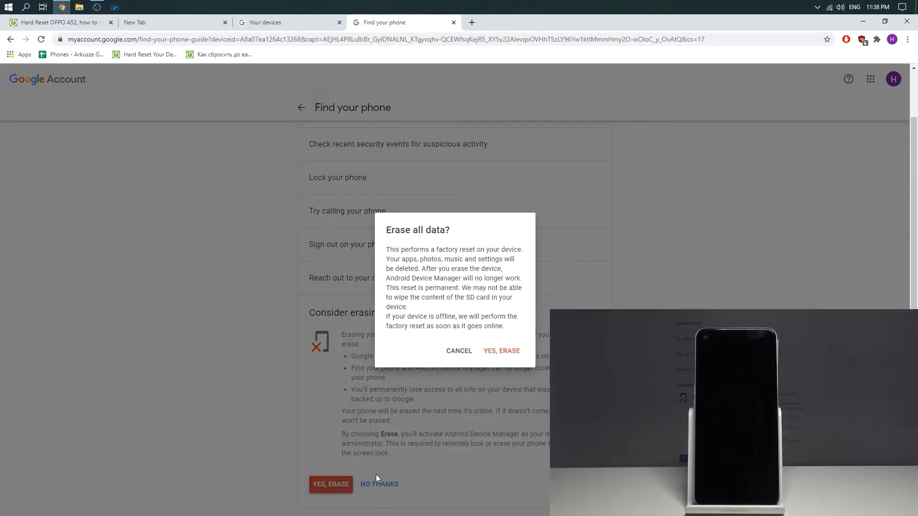
left_click(500, 351)
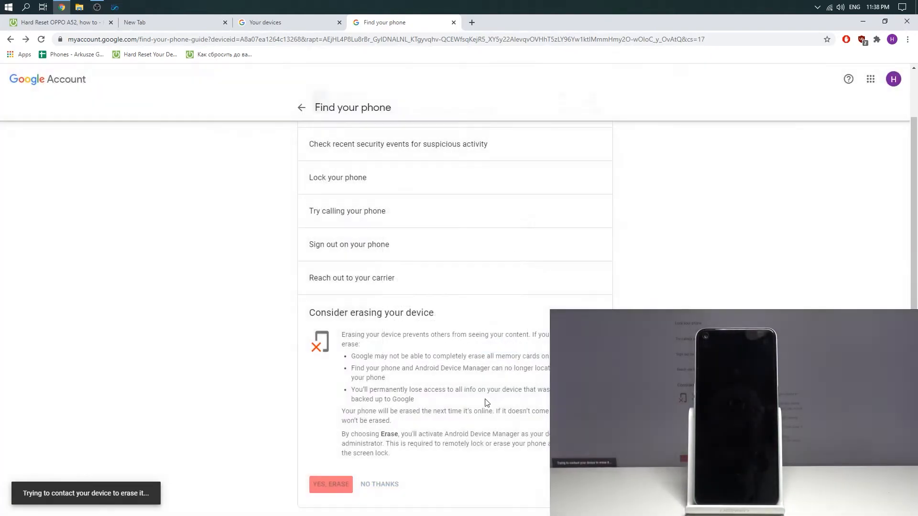